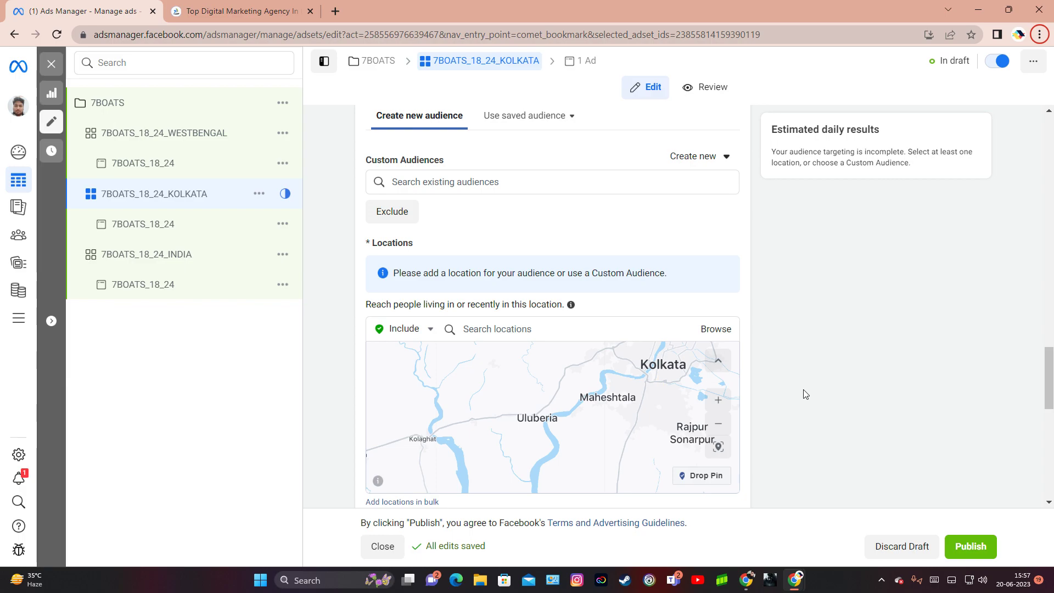
mouse_move(839, 387)
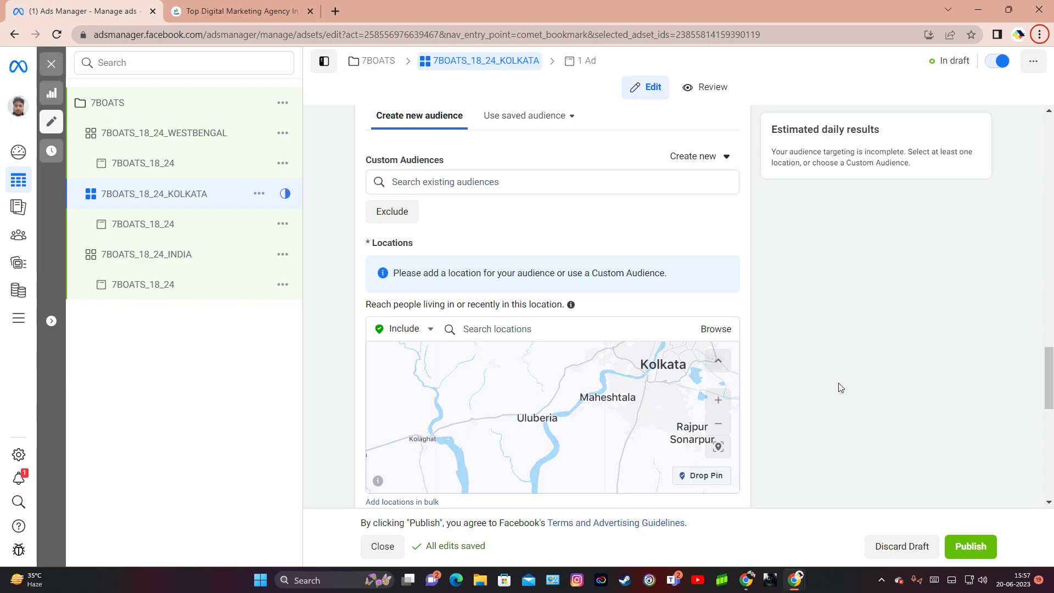
mouse_move(872, 429)
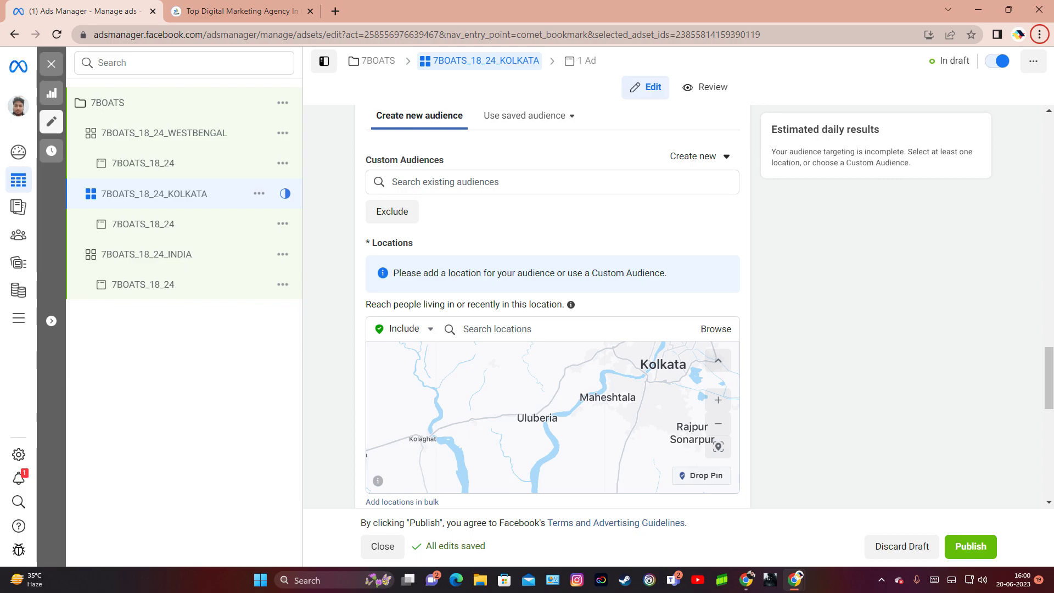
mouse_move(851, 357)
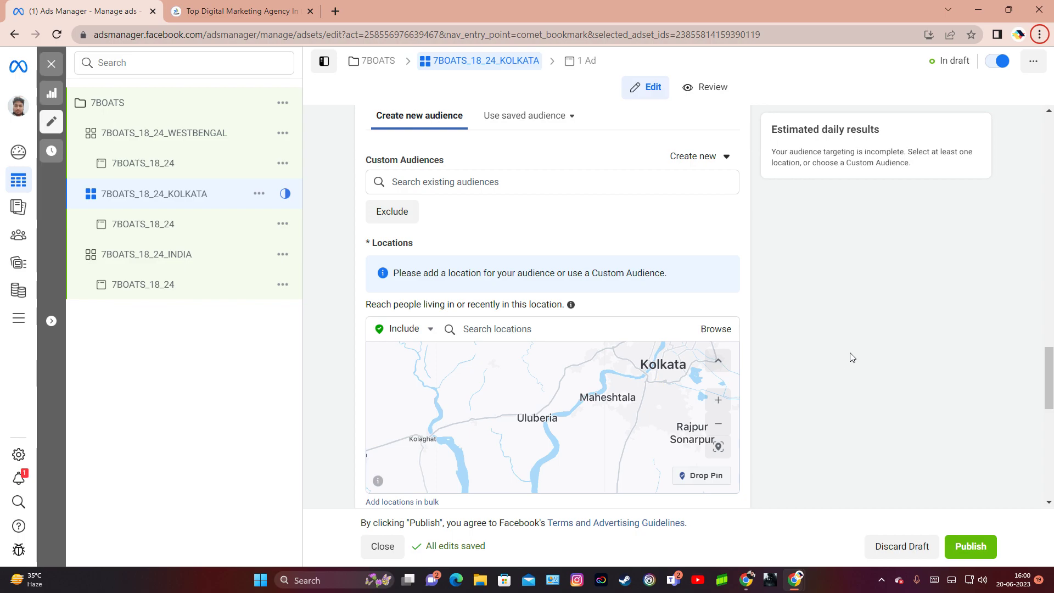
mouse_move(856, 344)
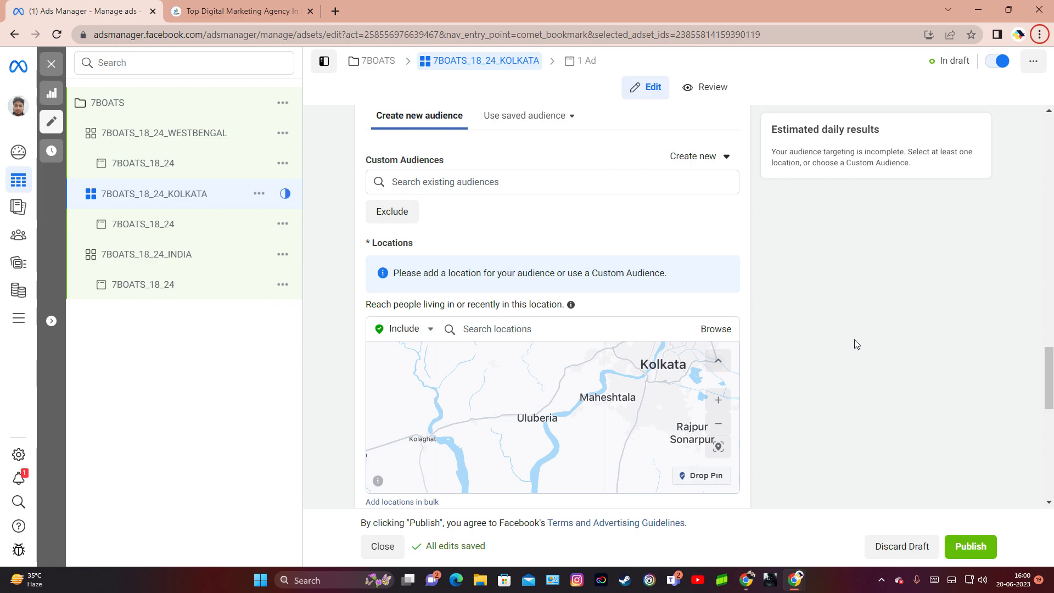
mouse_move(493, 285)
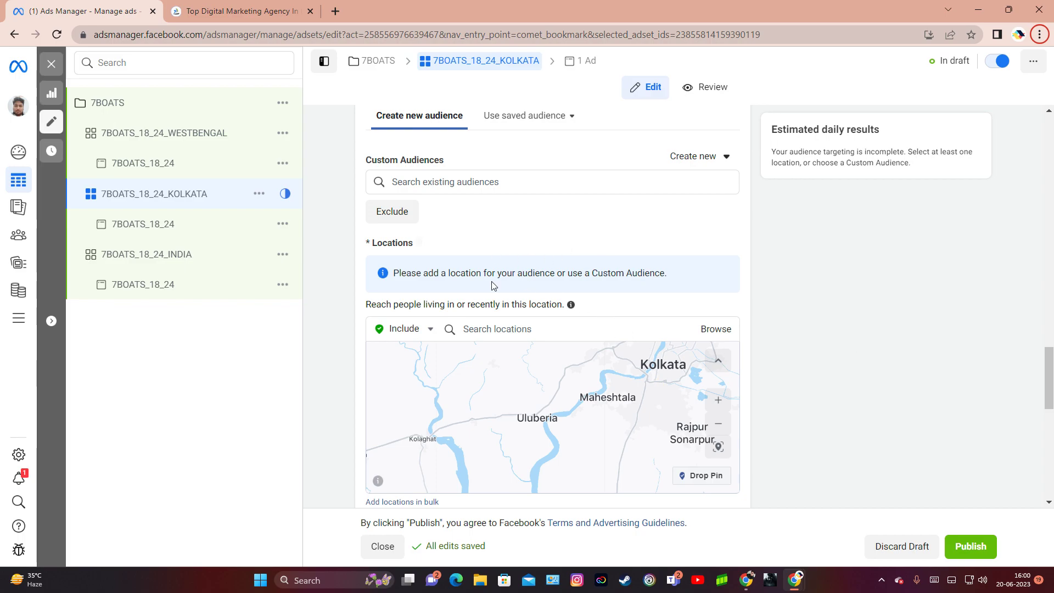
Step: Search 'ko', add Kolkata, West Bengal as a target location, then remove it
scroll("down", 3)
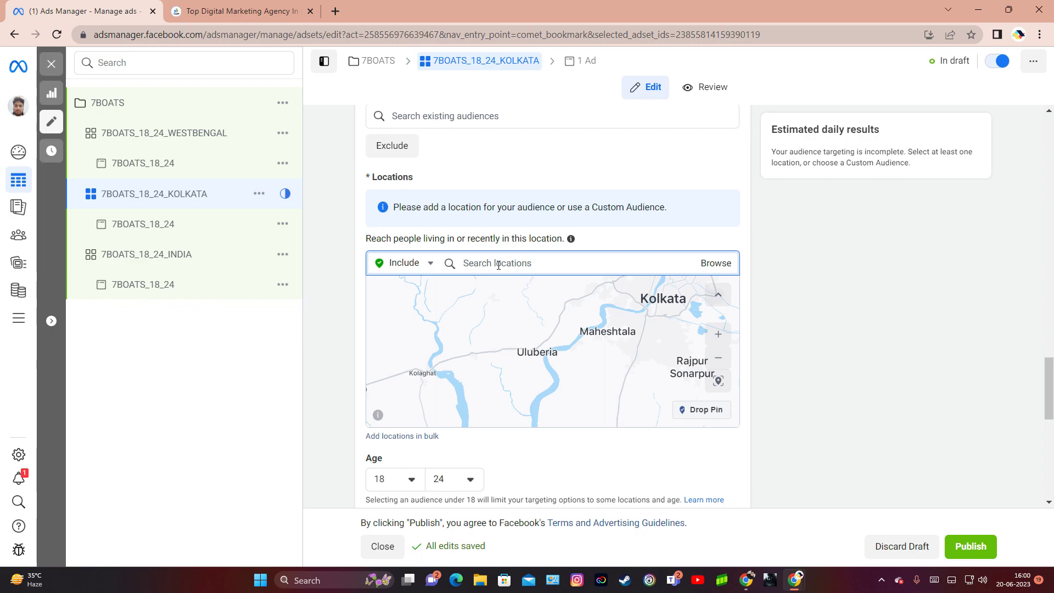
type("kolkata")
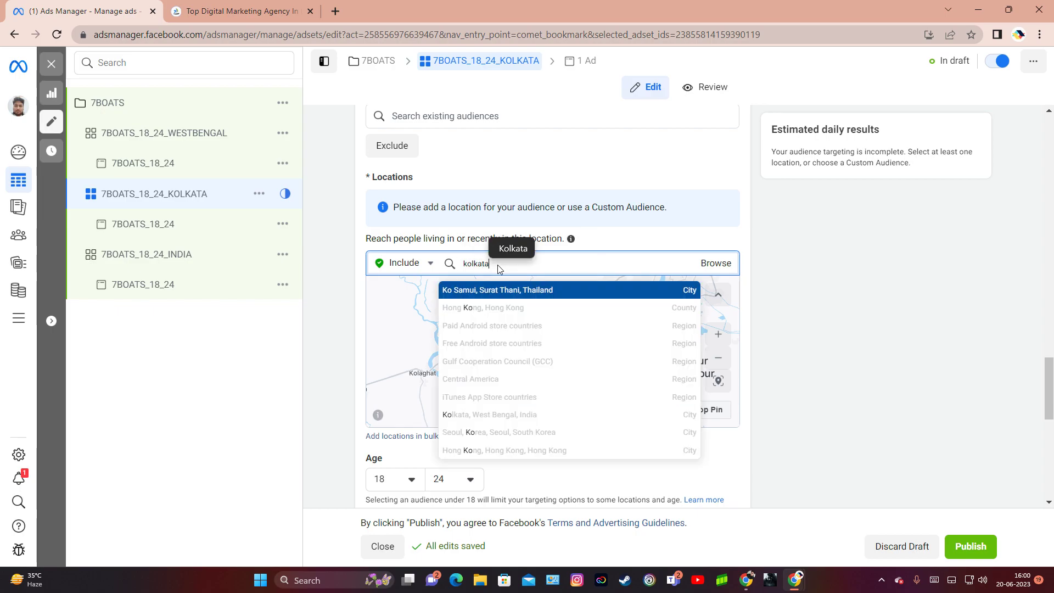
left_click(488, 414)
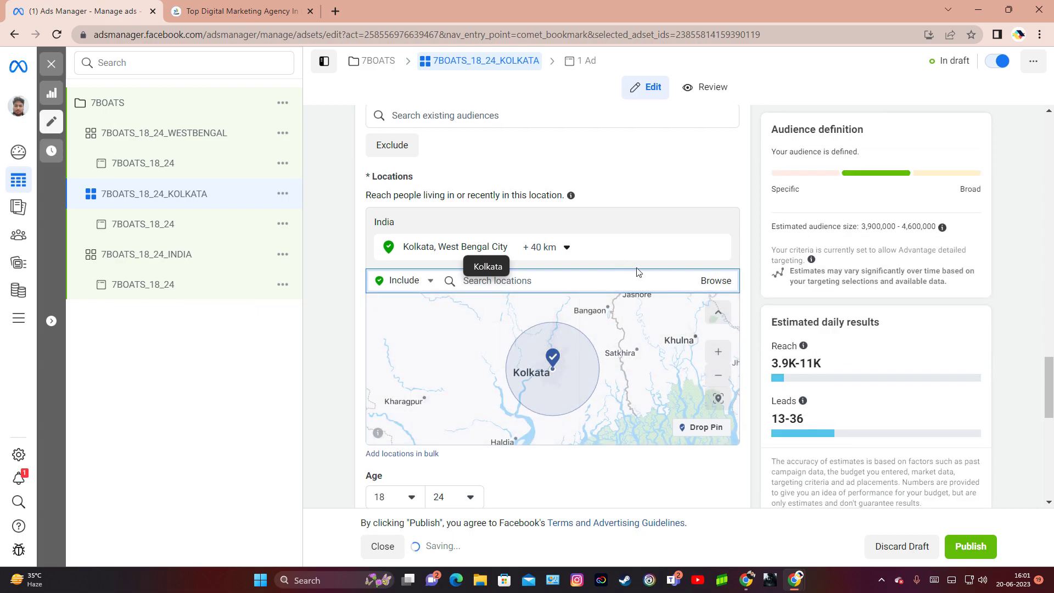
left_click(388, 246)
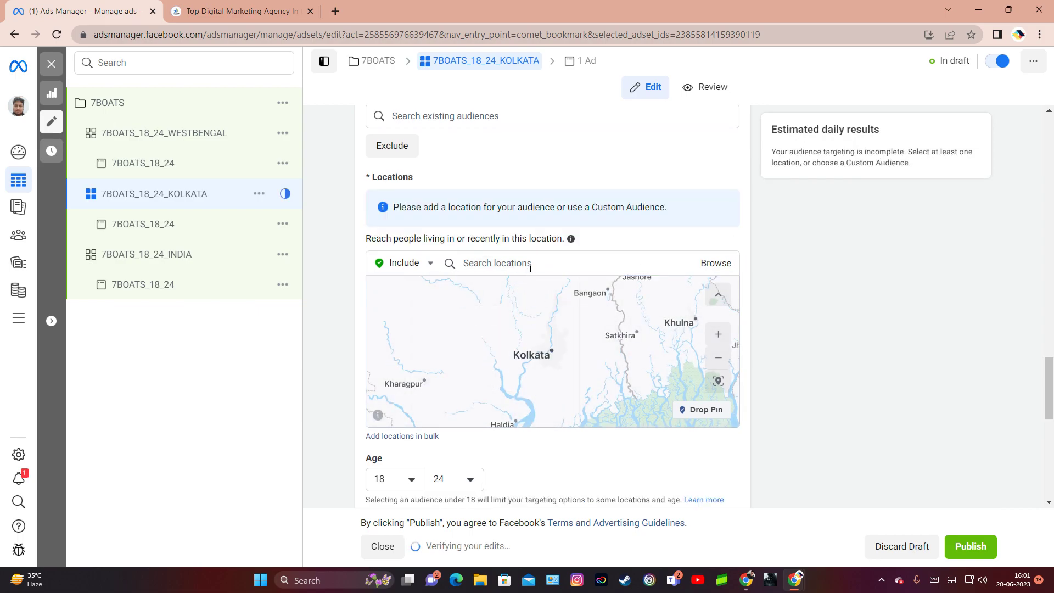
Step: Dismiss the open-app prompt on 7boats.com and select postcode 700055 in its contact address
left_click(496, 263)
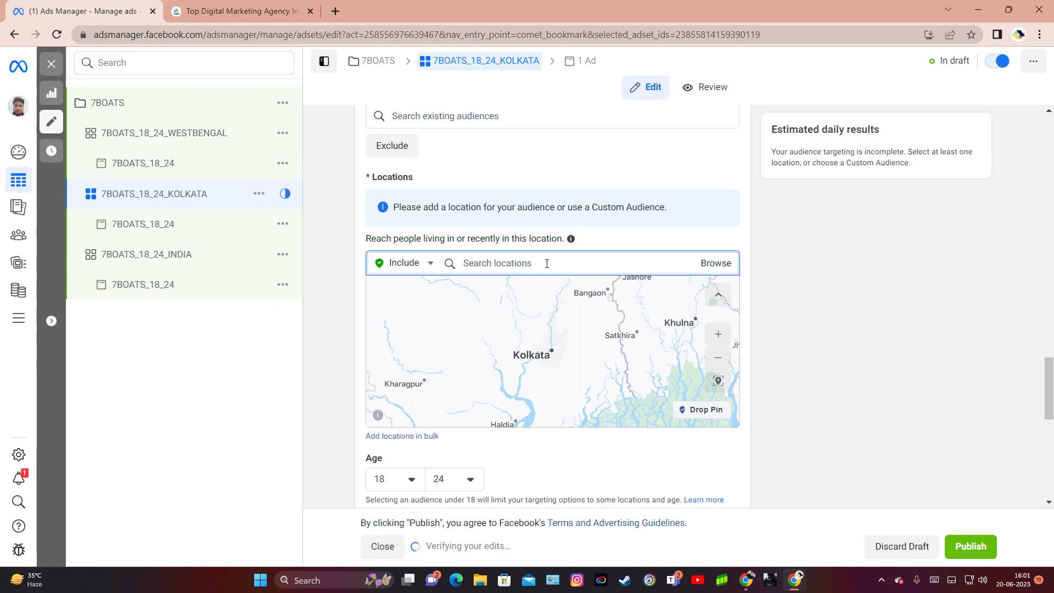
left_click(239, 11)
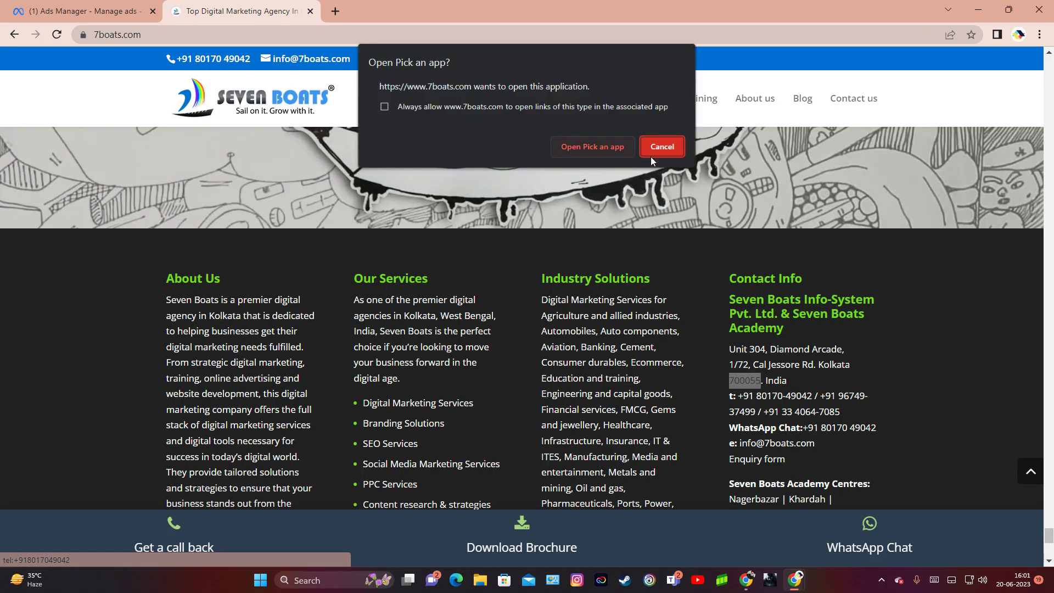
left_click(660, 147)
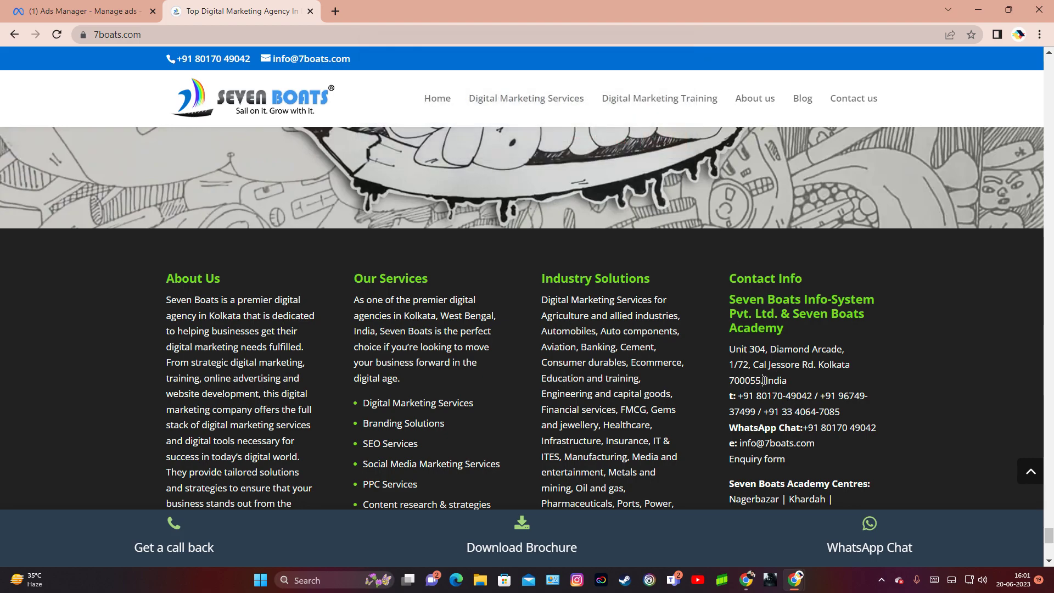
double_click(745, 380)
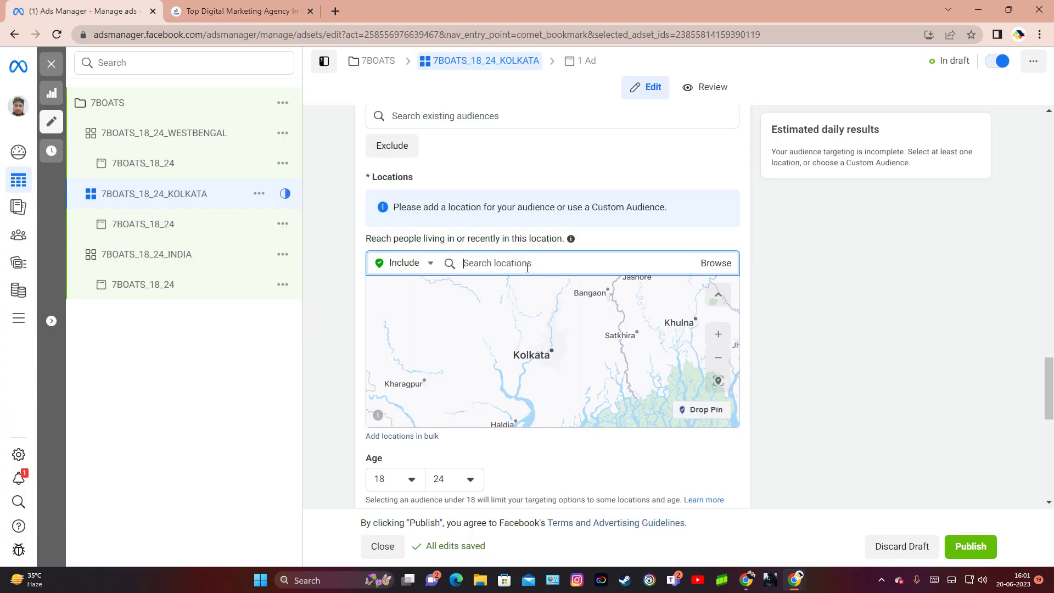
Step: Search locations for 700055 and add 'Postcode 700055, Kolkata, West Bengal, India'
type("700055.")
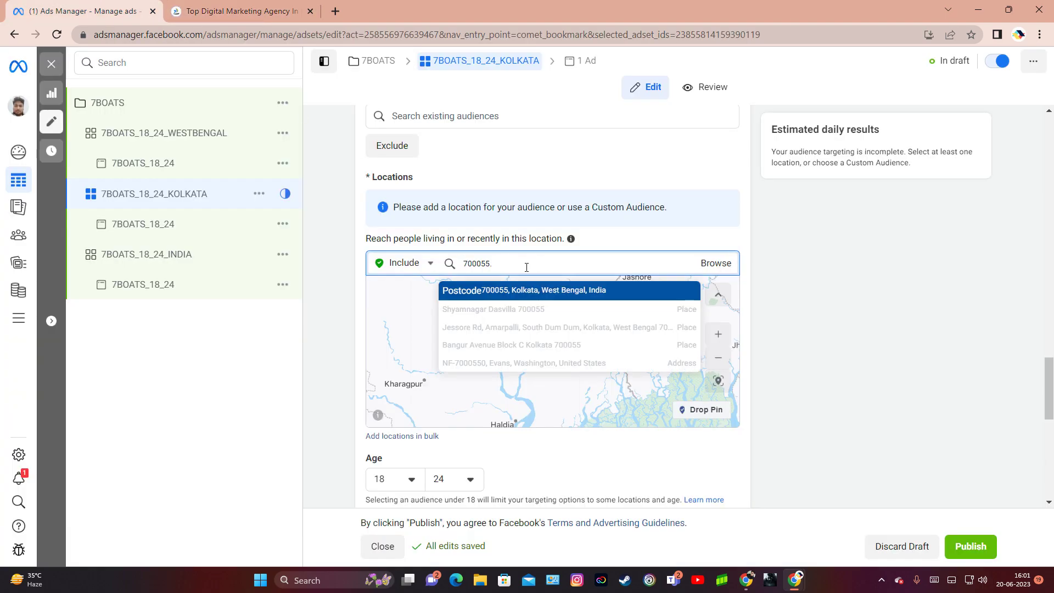
key("Backspace")
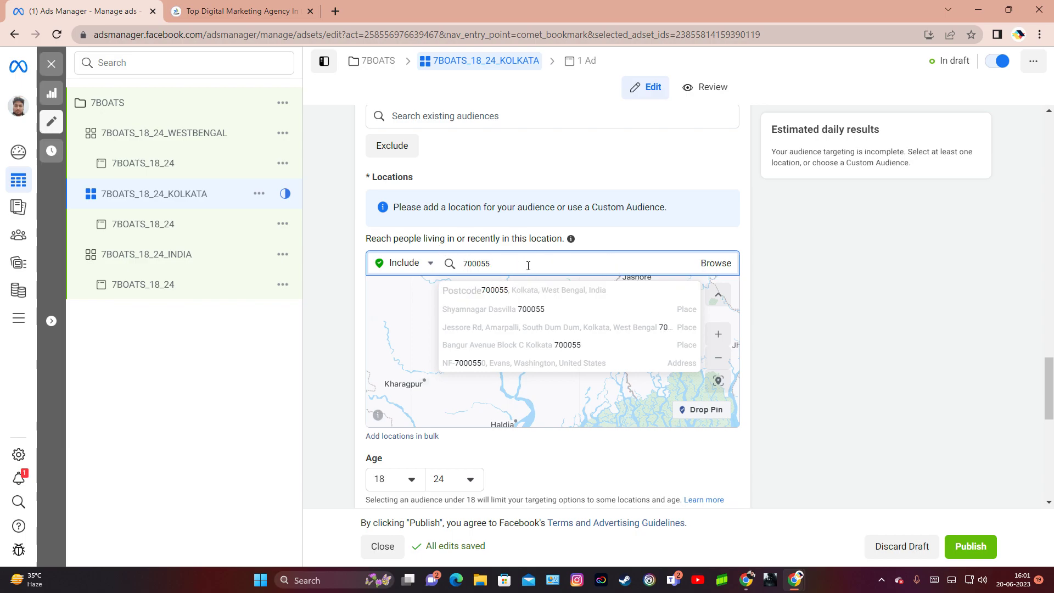
mouse_move(797, 289)
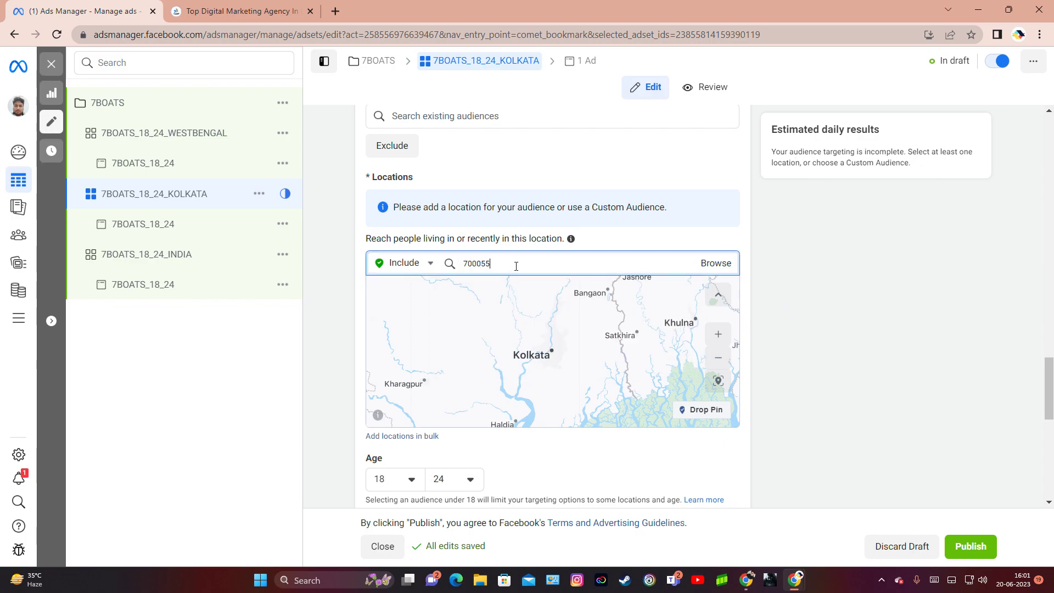
double_click(476, 262)
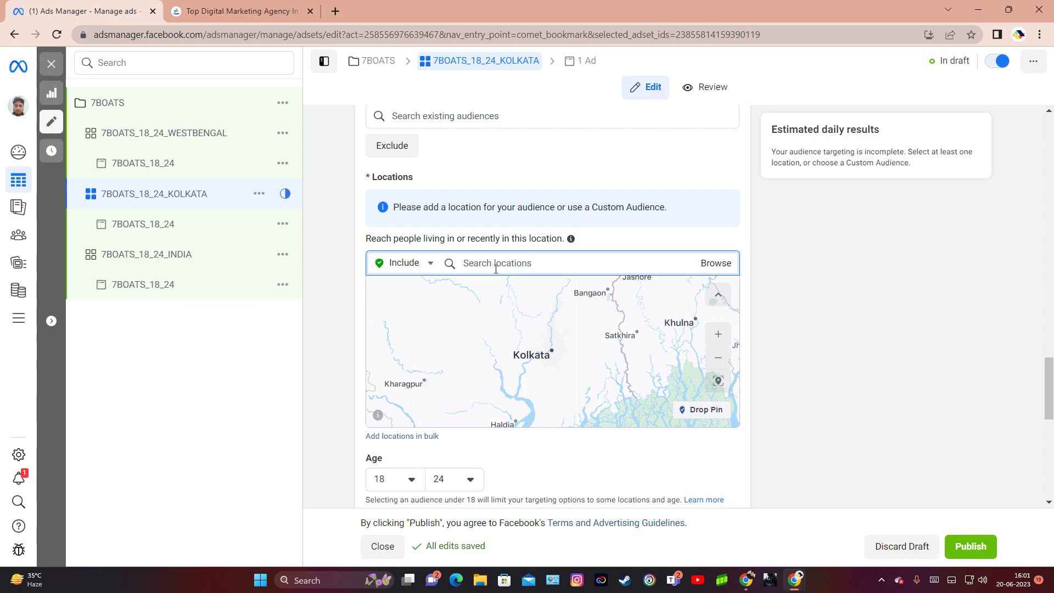
type("700055.")
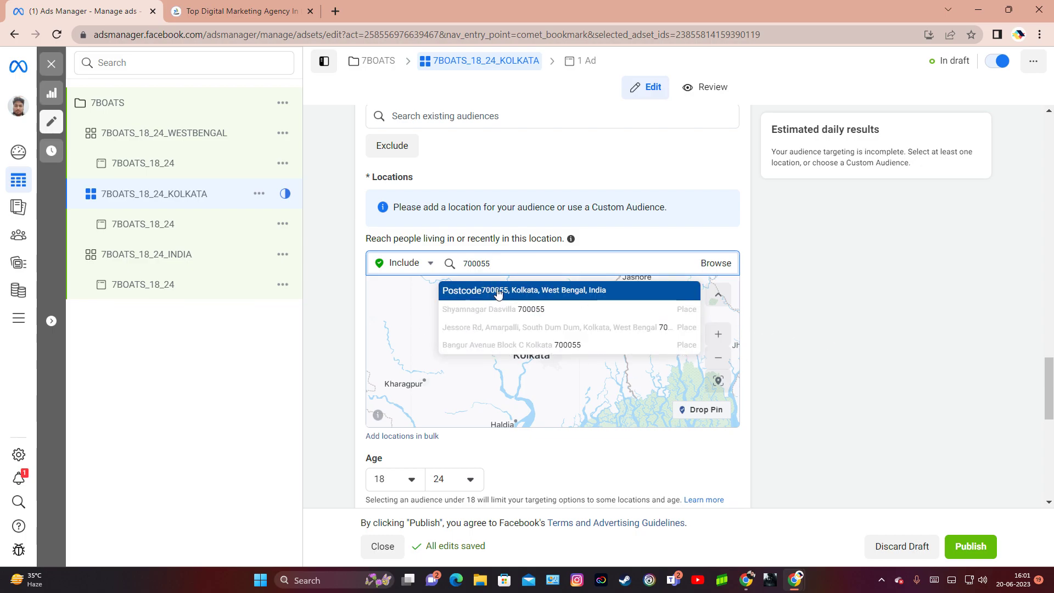
left_click(500, 290)
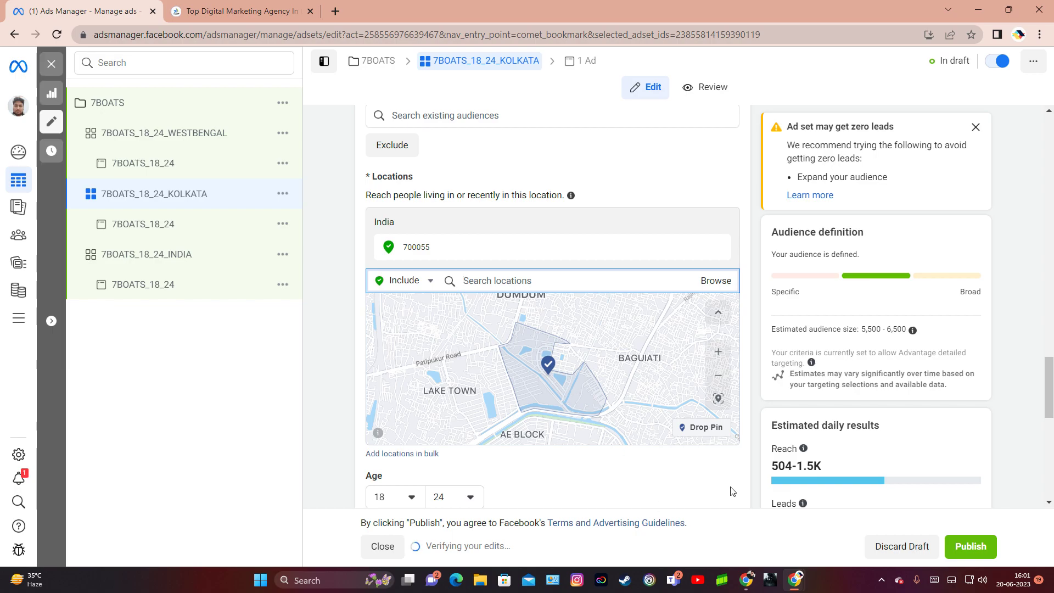
mouse_move(701, 431)
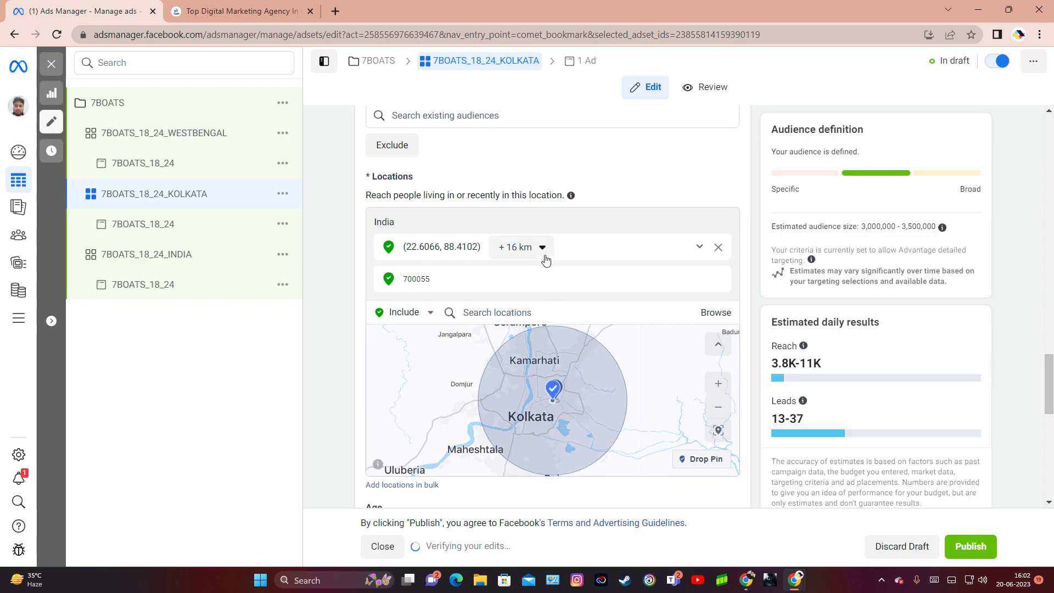
Step: Adjust the dropped Kolkata pin's radius slider from 16 km to 19 km
left_click(521, 246)
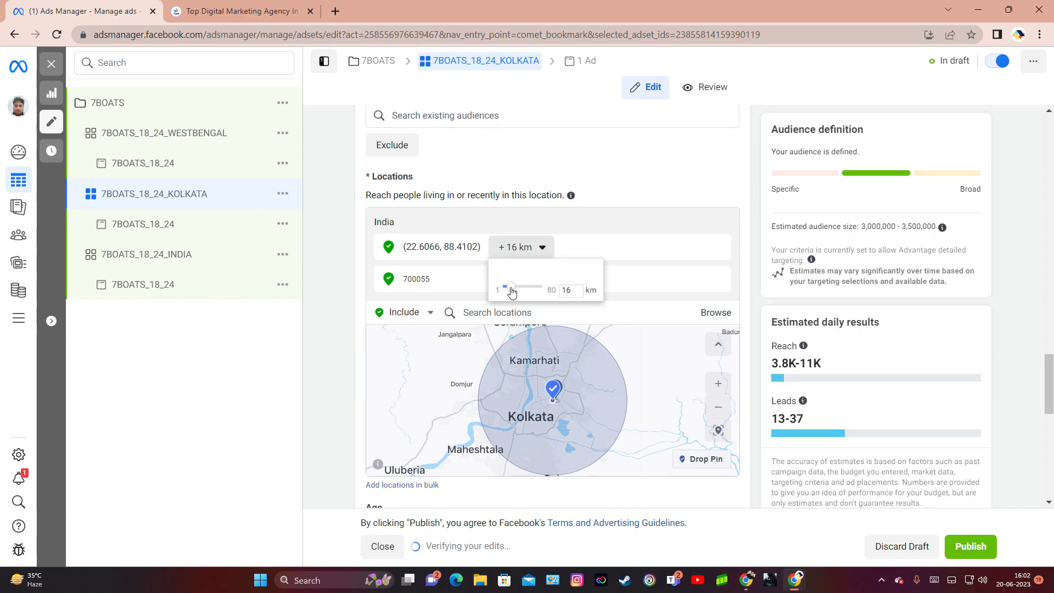
left_click_drag(511, 288, 538, 287)
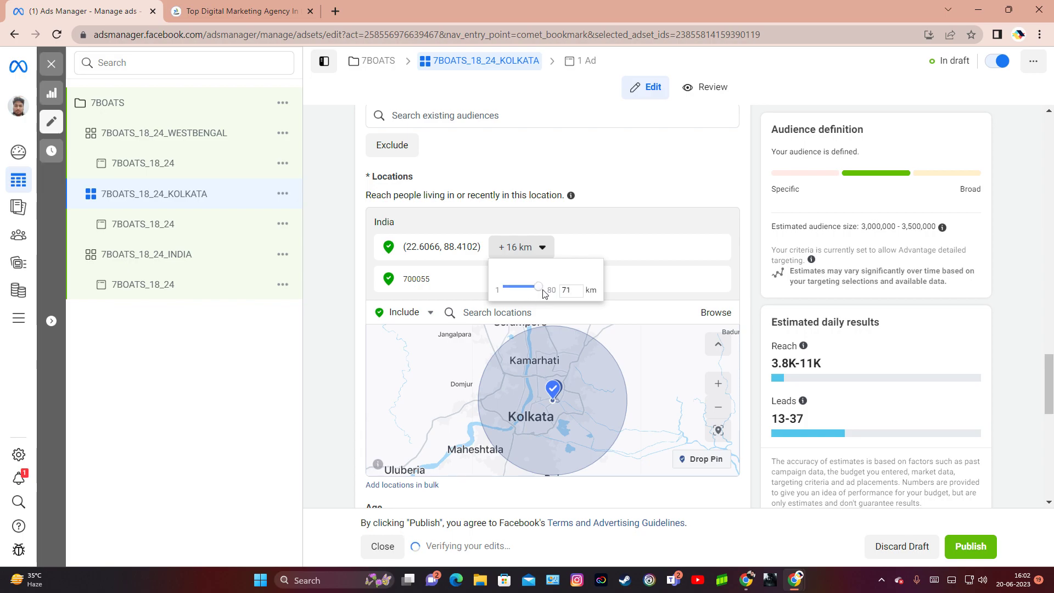
left_click_drag(536, 285, 544, 285)
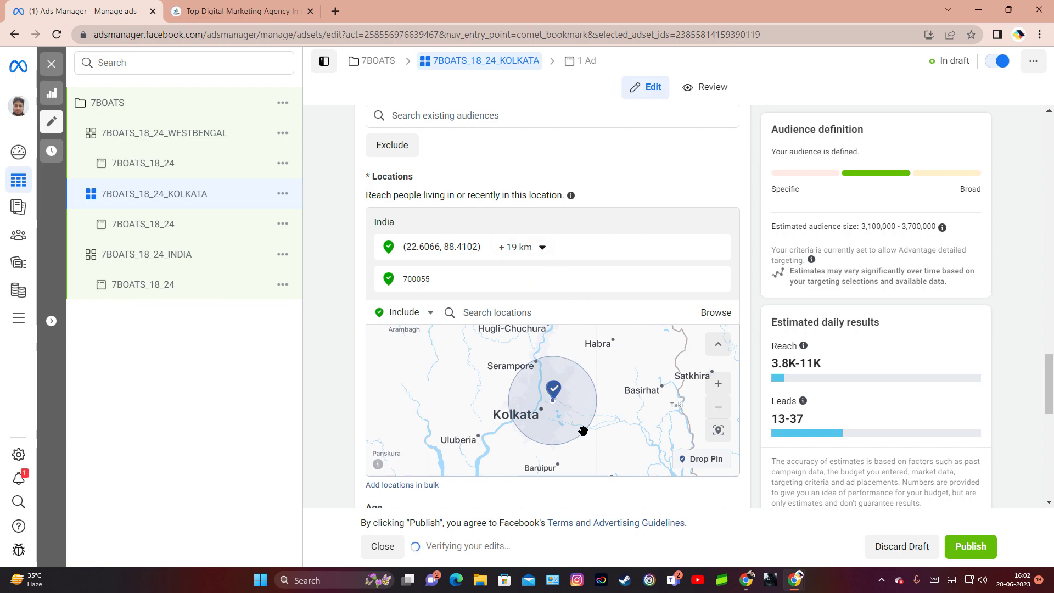
mouse_move(560, 413)
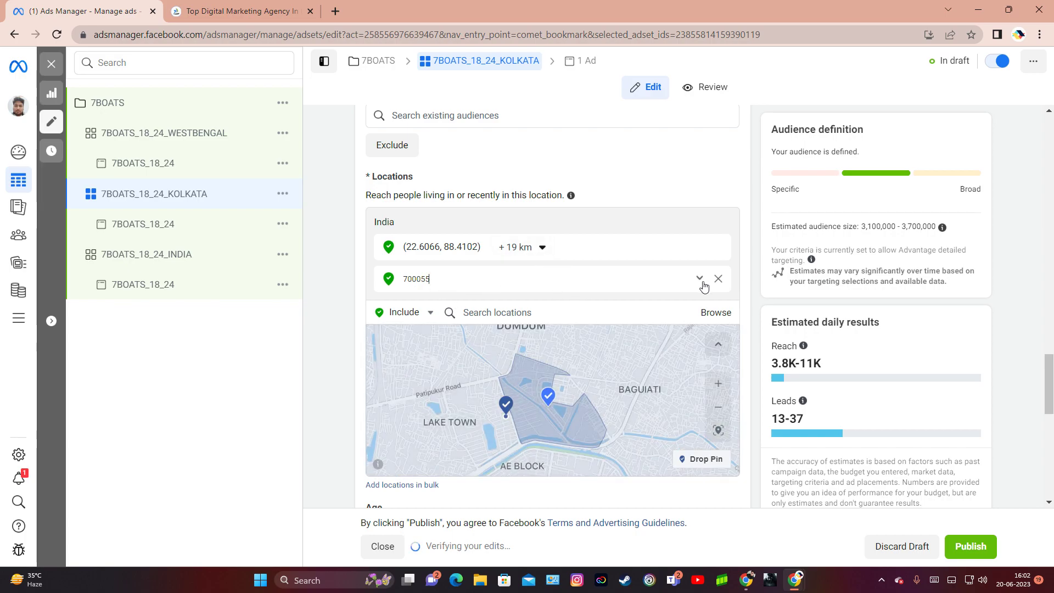
Step: Delete postcode 700055 from Locations, keeping only the 19 km Kolkata pin
left_click(718, 278)
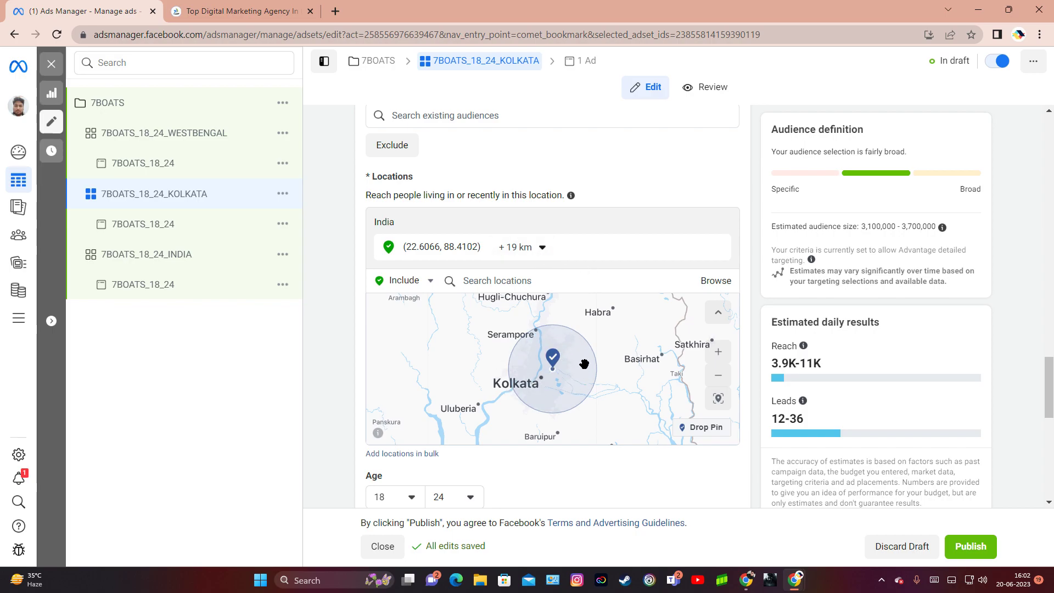
mouse_move(600, 312)
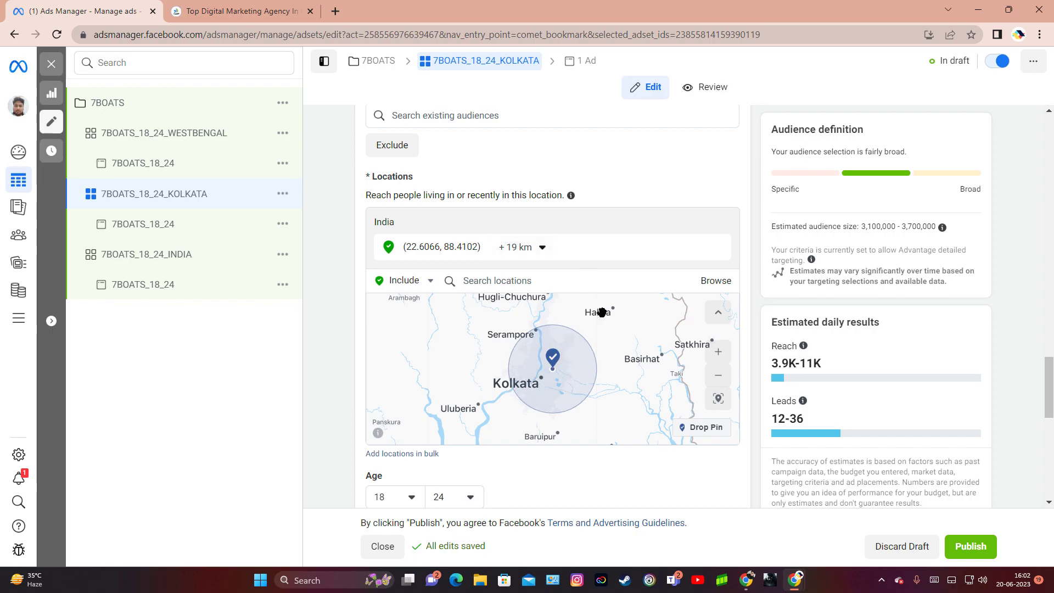
mouse_move(575, 297)
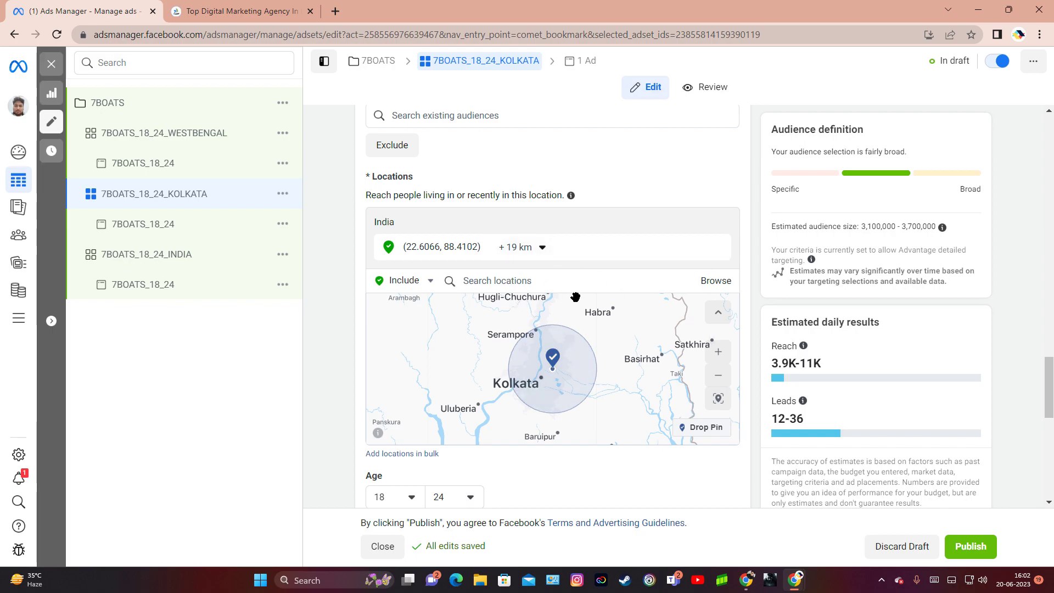
mouse_move(632, 248)
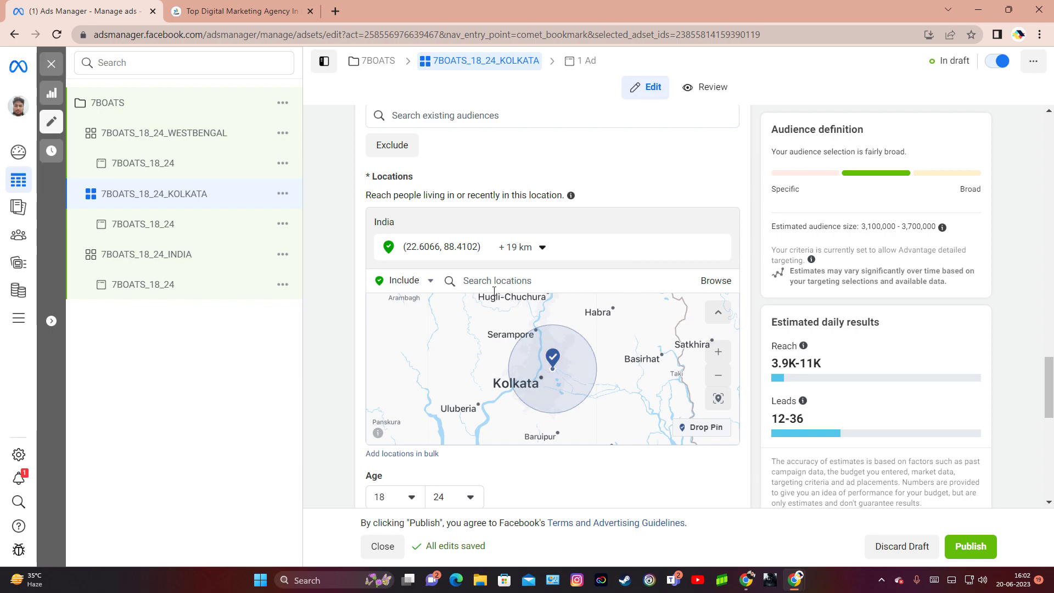
mouse_move(561, 371)
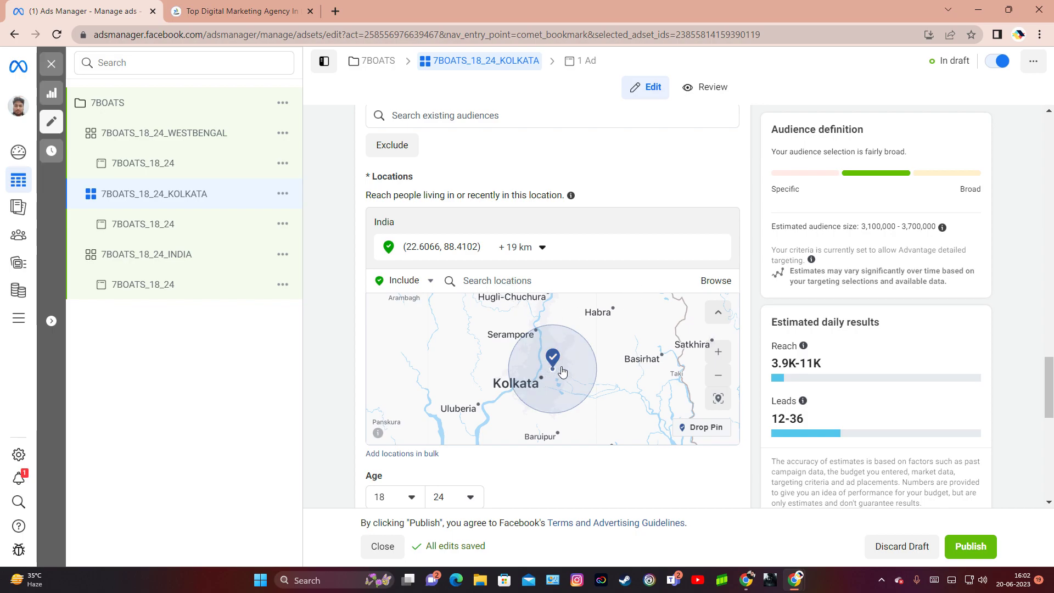
mouse_move(401, 452)
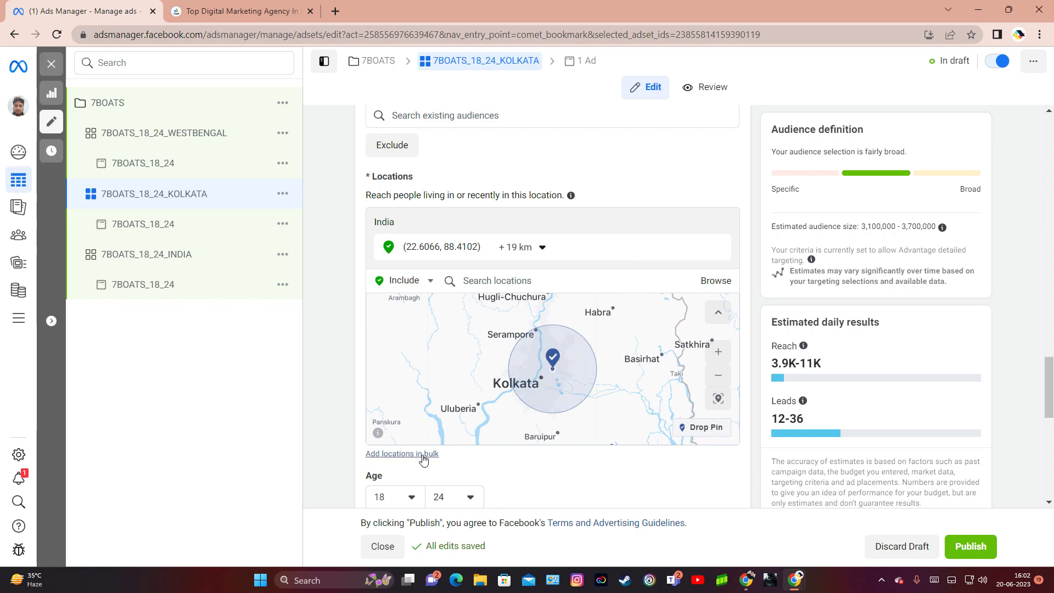
left_click(402, 453)
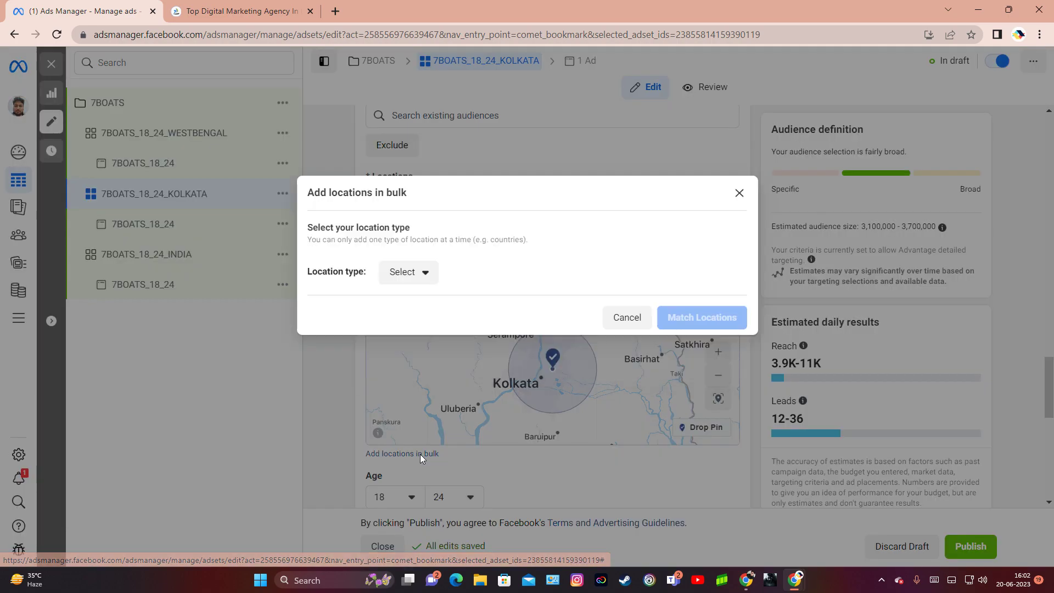
left_click(406, 272)
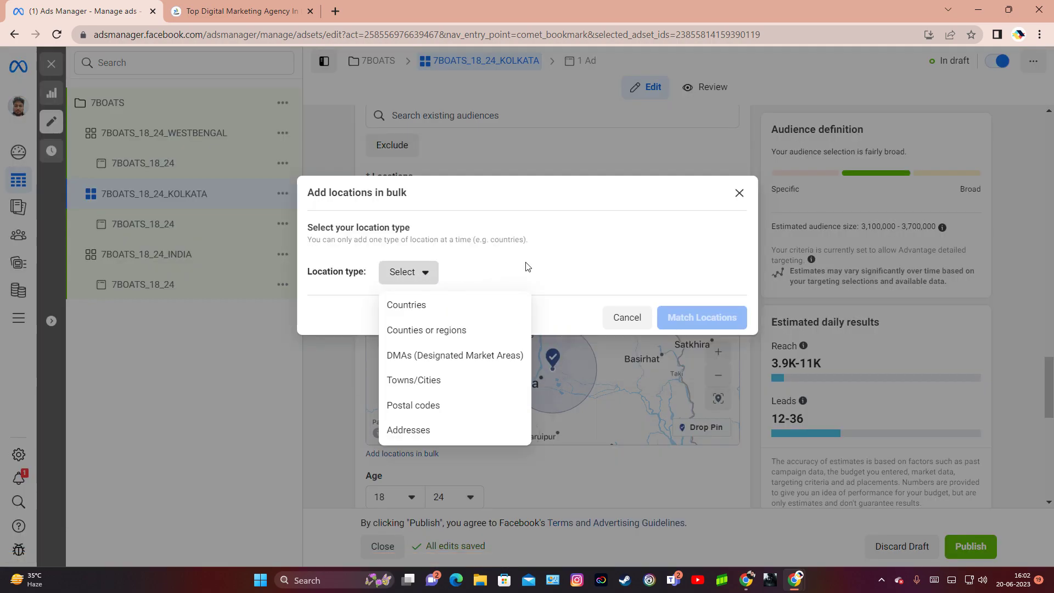
left_click(413, 405)
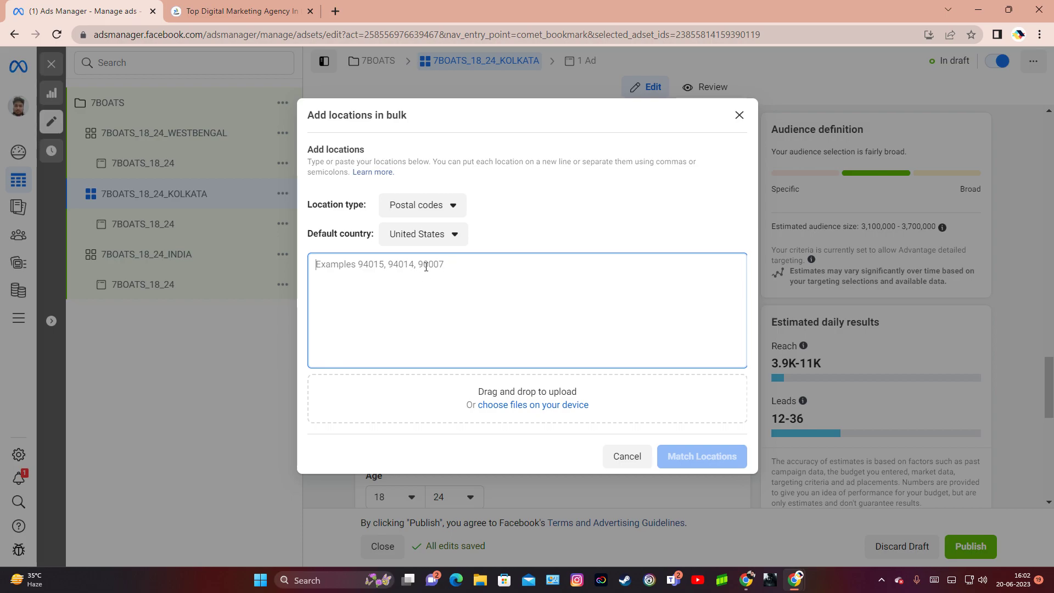
mouse_move(563, 377)
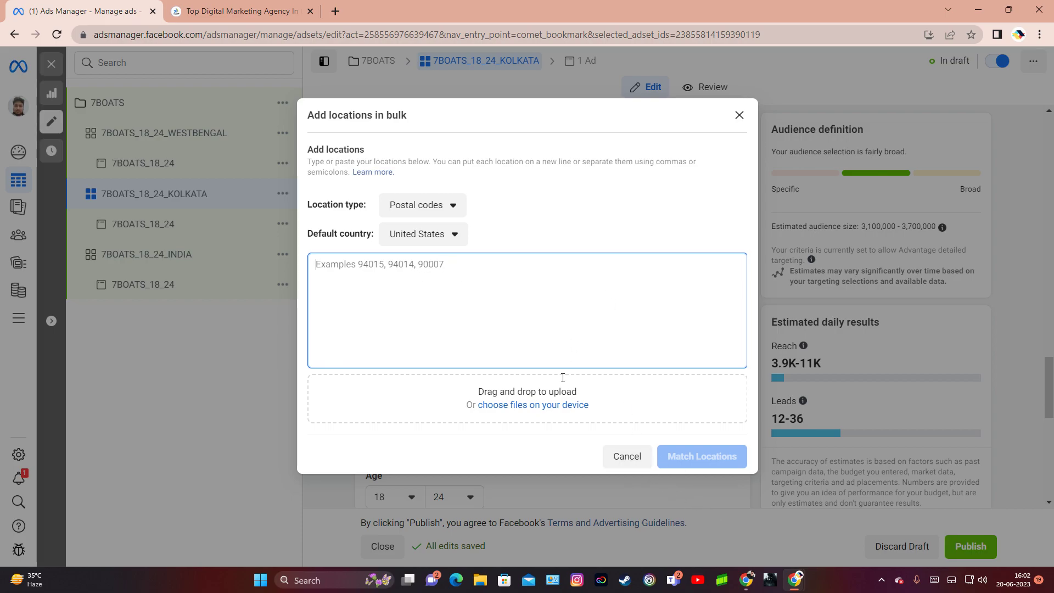
mouse_move(519, 304)
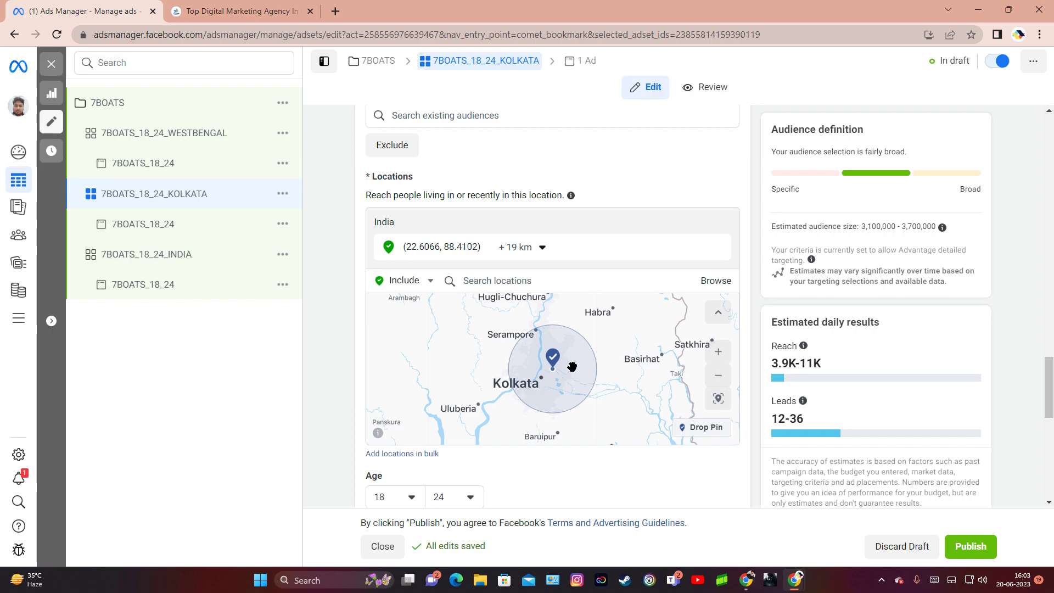
left_click(401, 452)
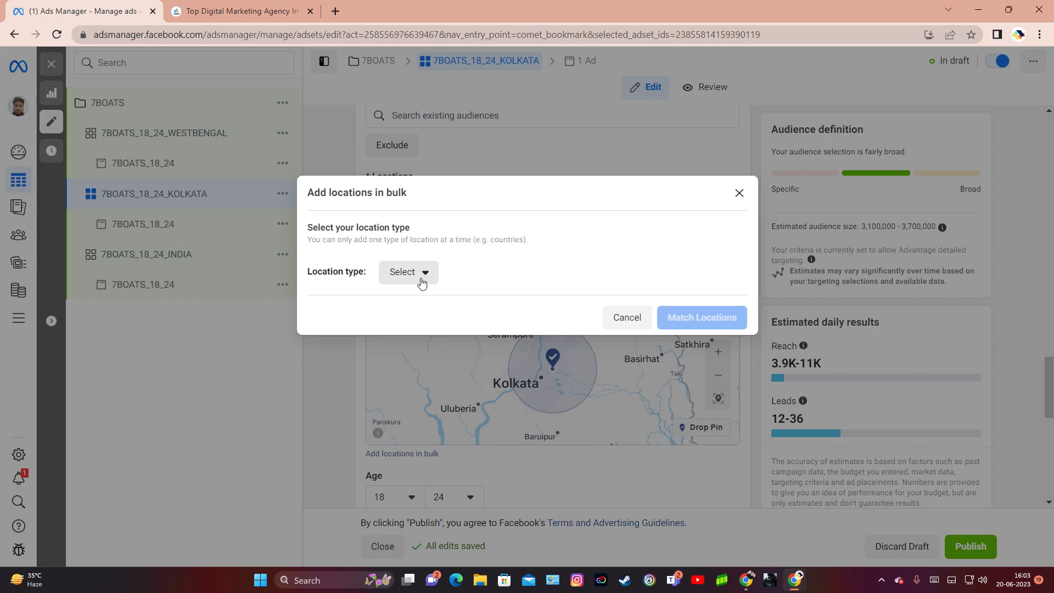
left_click(407, 272)
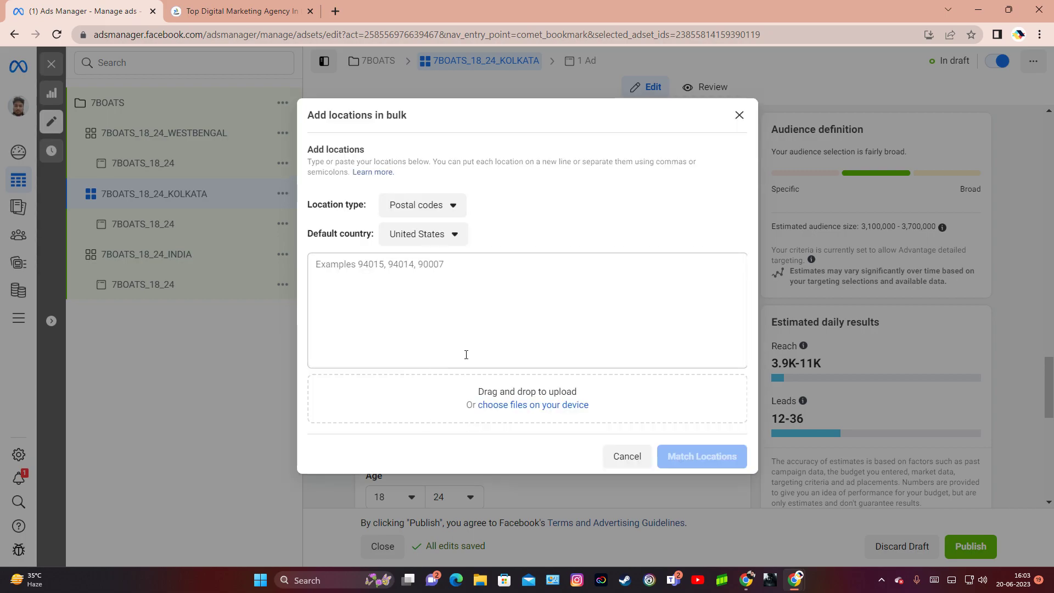
mouse_move(502, 268)
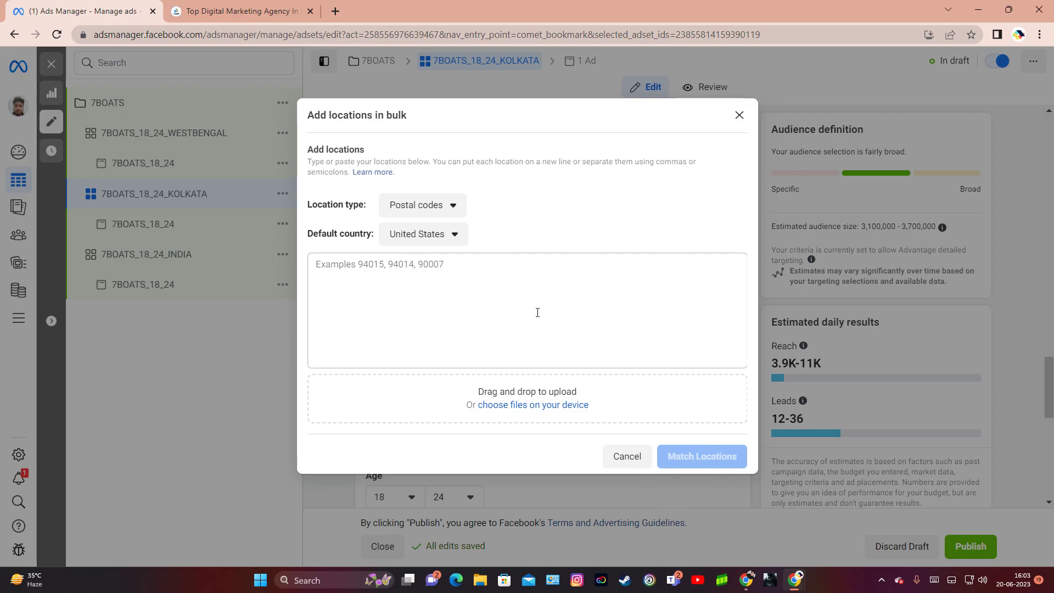
left_click(626, 455)
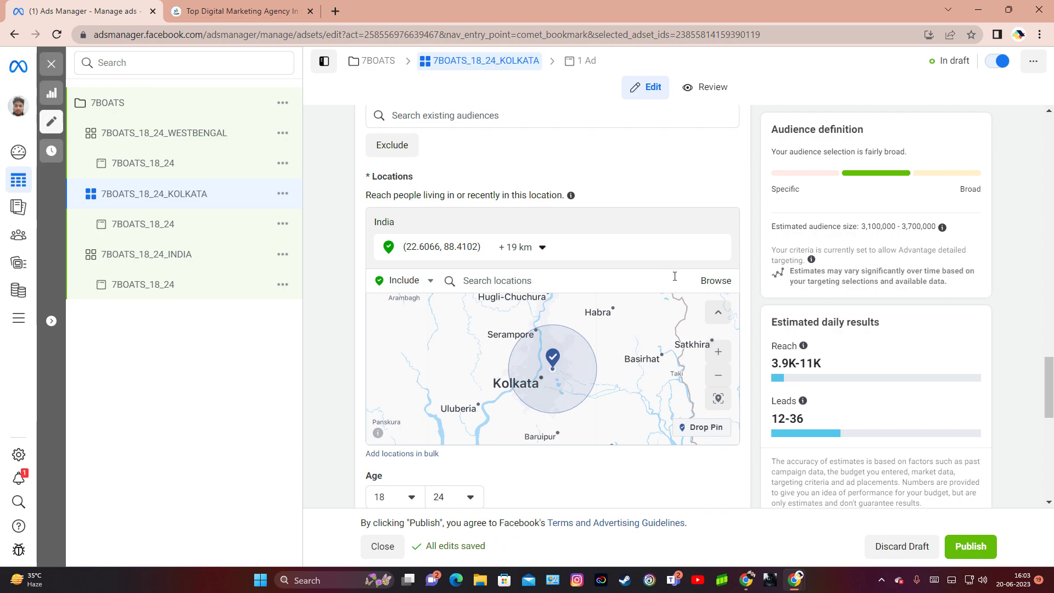
mouse_move(730, 158)
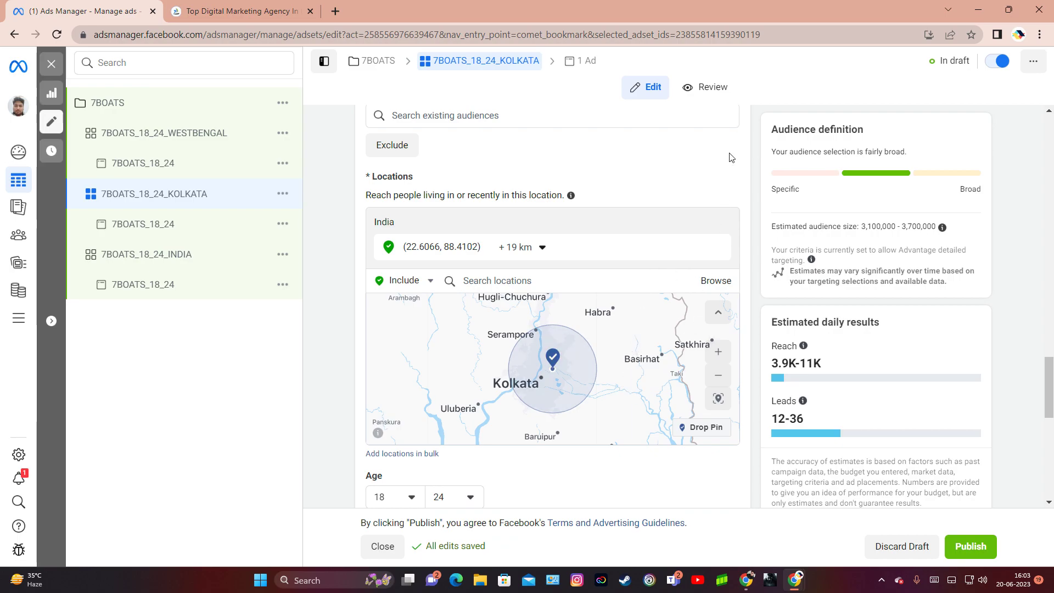